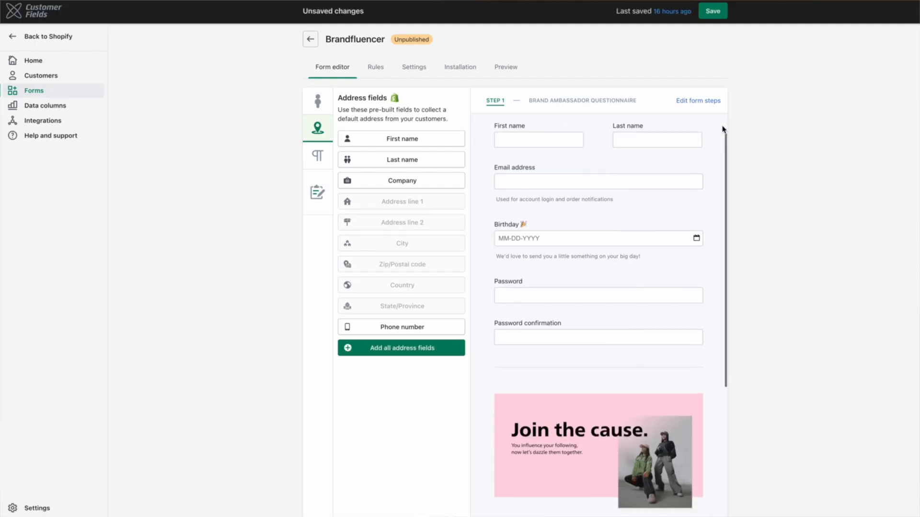
Step: Review the ambassador checkbox in the editor preview, then switch the Brandfluencer form to its Rules page
{"action": "scroll", "scroll_direction": "down", "scroll_amount": 3}
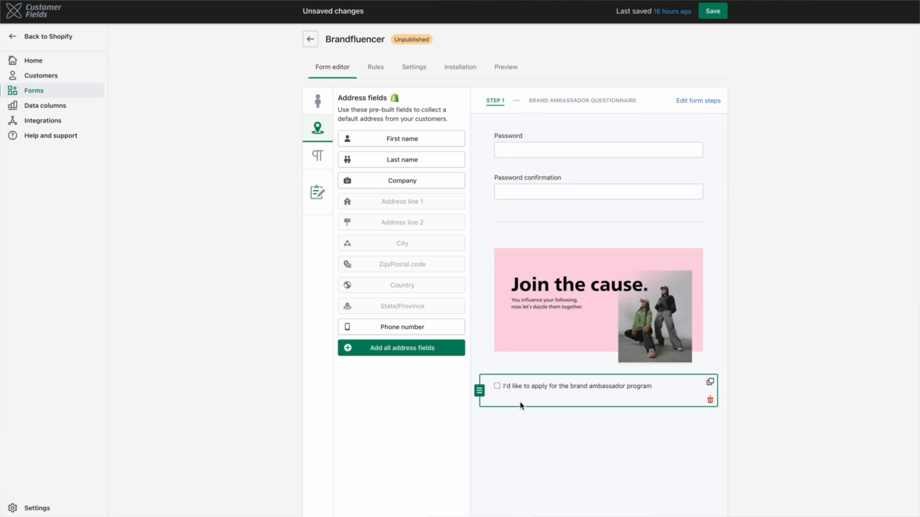
{"action": "mouse_move", "coordinate": [574, 389]}
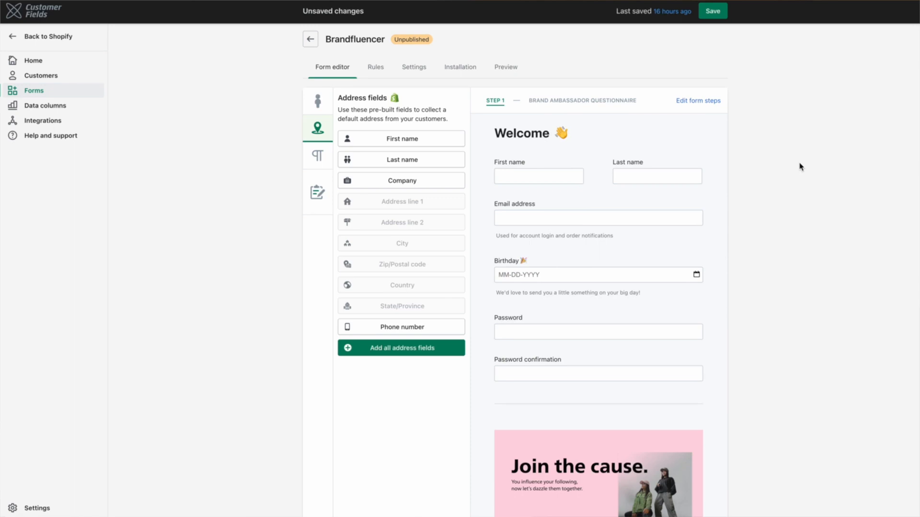
{"action": "left_click", "coordinate": [376, 67]}
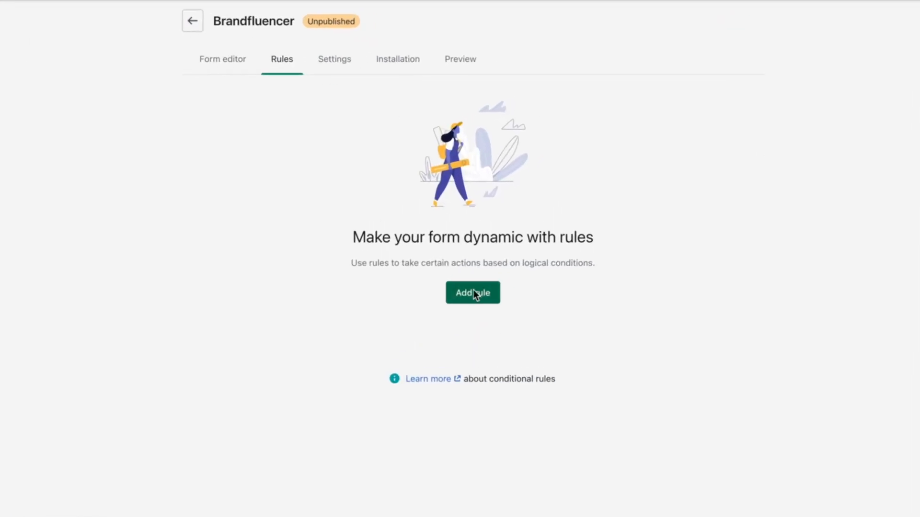
Step: Create the form's first rule, New rule 1, with no conditions or actions yet
{"action": "left_click", "coordinate": [472, 293]}
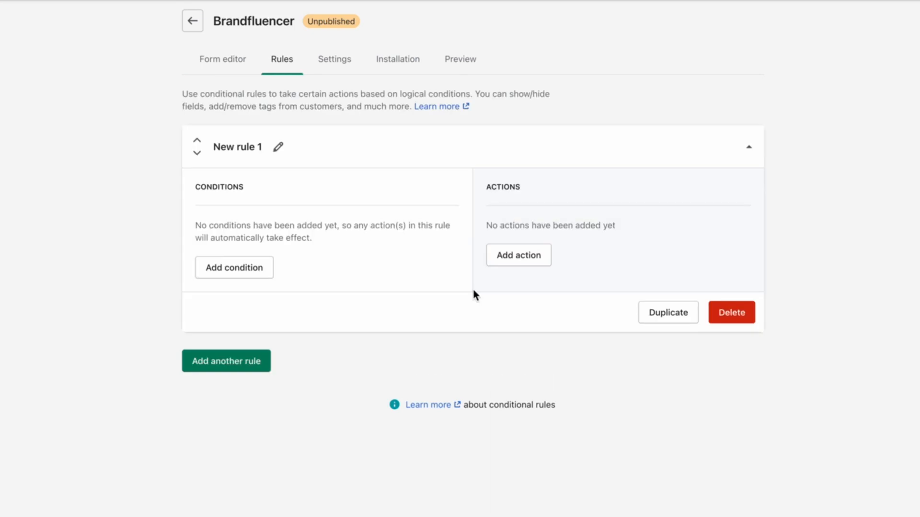
{"action": "mouse_move", "coordinate": [370, 246]}
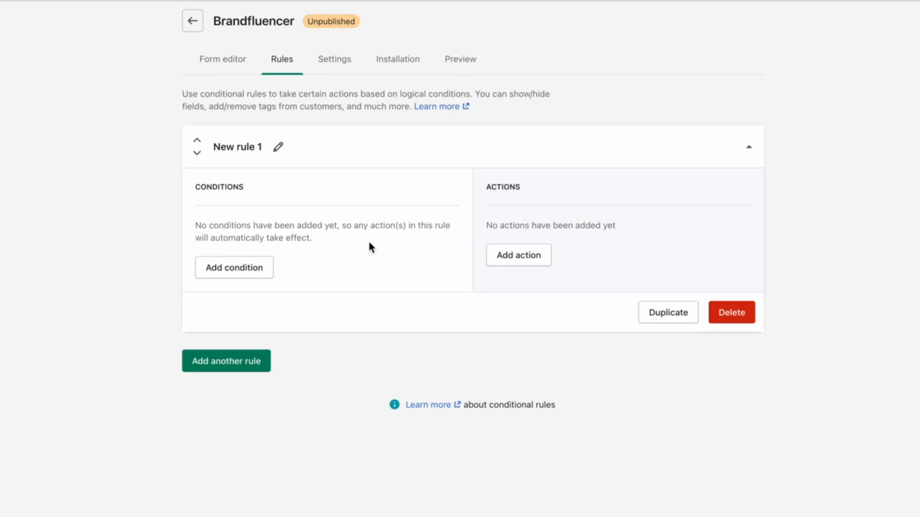
{"action": "mouse_move", "coordinate": [666, 228]}
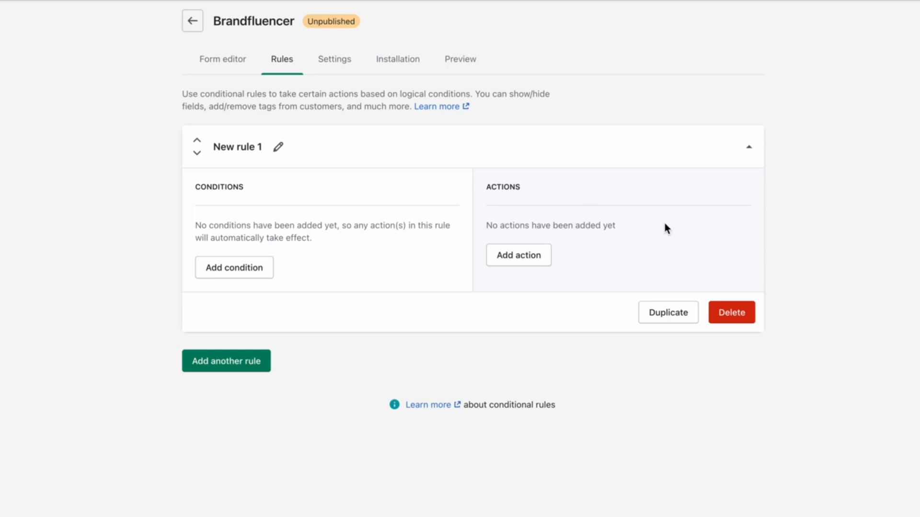
{"action": "mouse_move", "coordinate": [387, 196]}
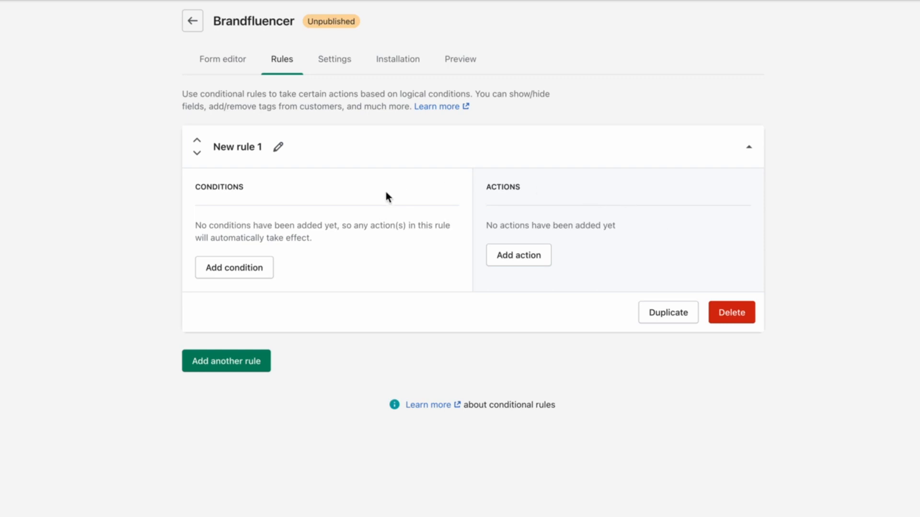
{"action": "mouse_move", "coordinate": [583, 209]}
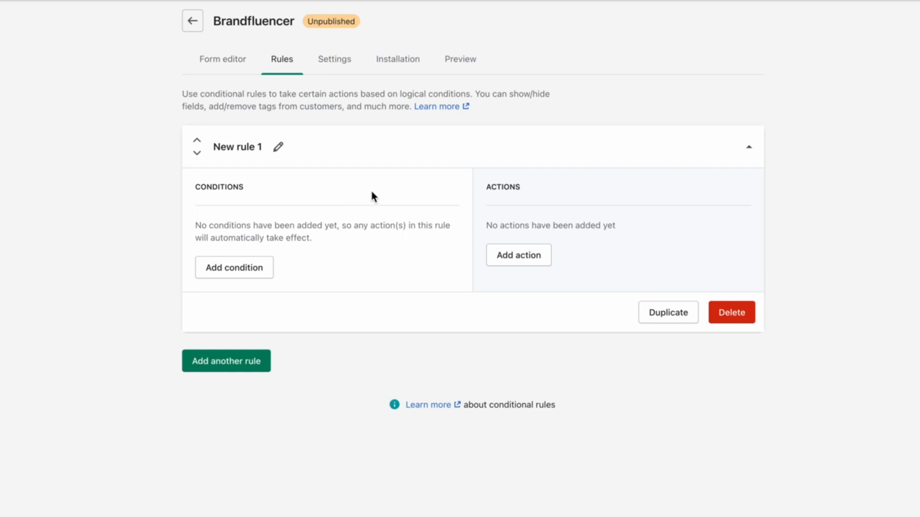
{"action": "mouse_move", "coordinate": [489, 221]}
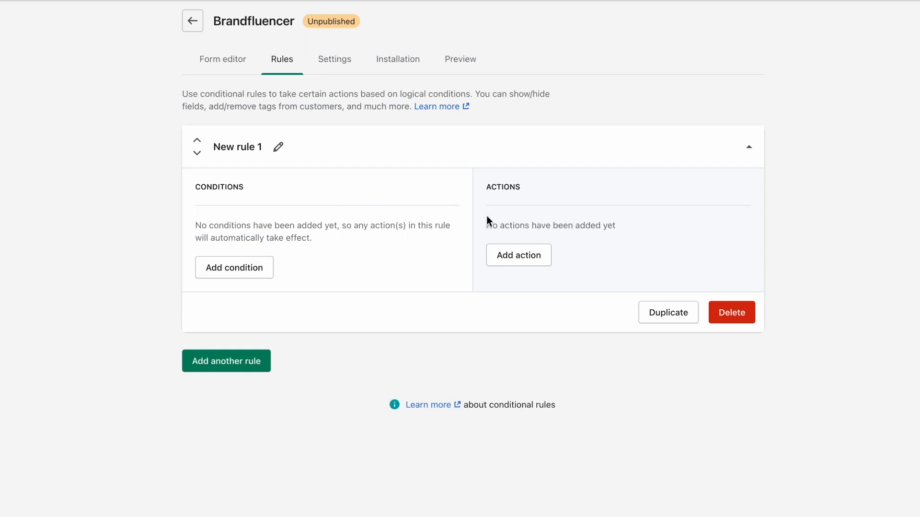
{"action": "mouse_move", "coordinate": [519, 255]}
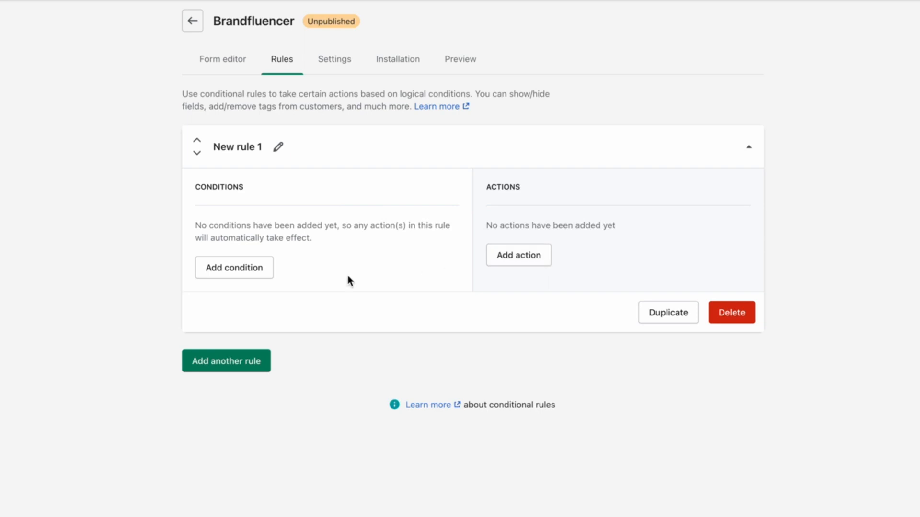
{"action": "mouse_move", "coordinate": [234, 267]}
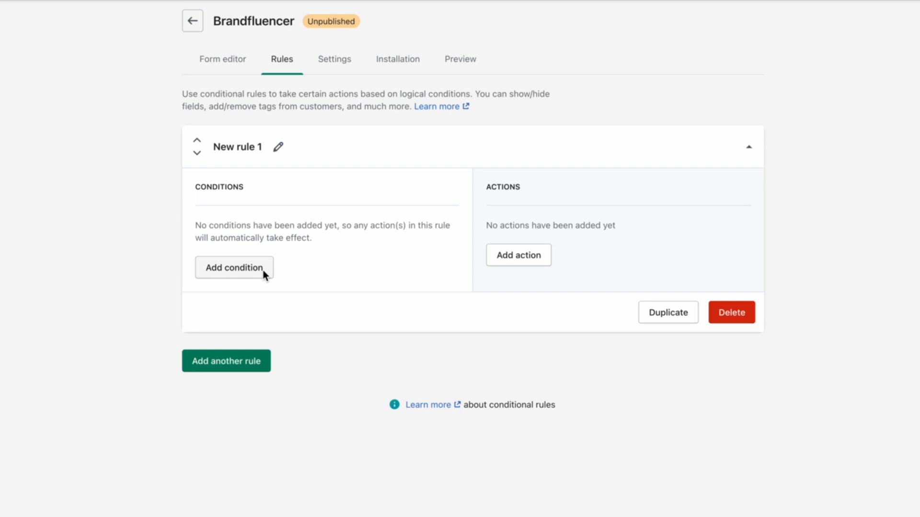
Step: Give New rule 1 the condition that the brand ambassador checkbox is true
{"action": "left_click", "coordinate": [234, 268]}
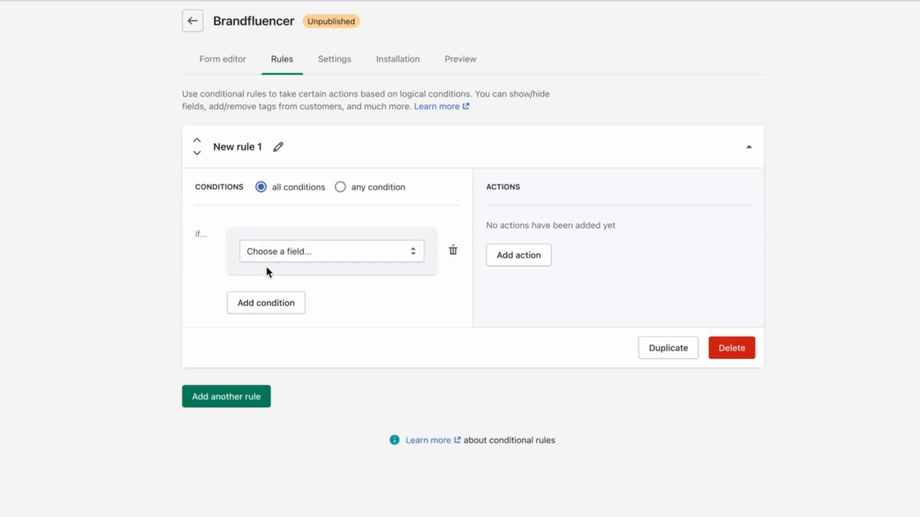
{"action": "left_click", "coordinate": [331, 251]}
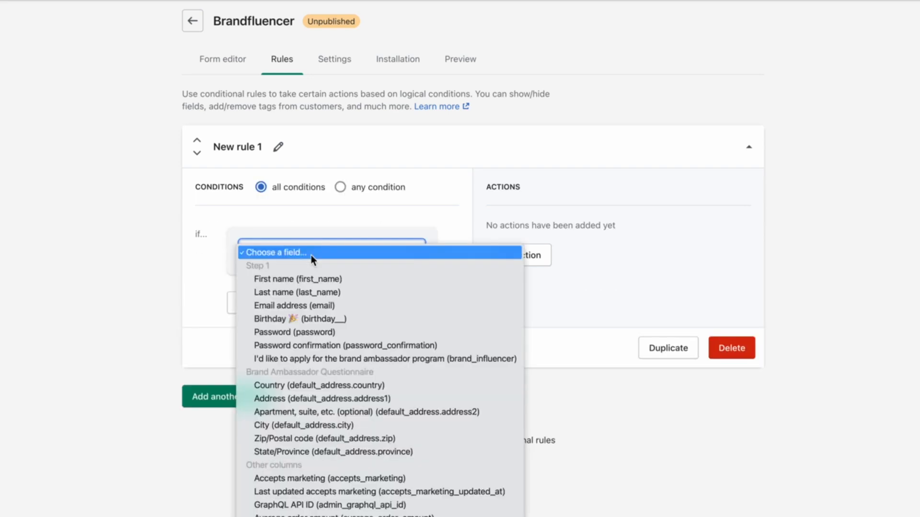
{"action": "left_click", "coordinate": [384, 358]}
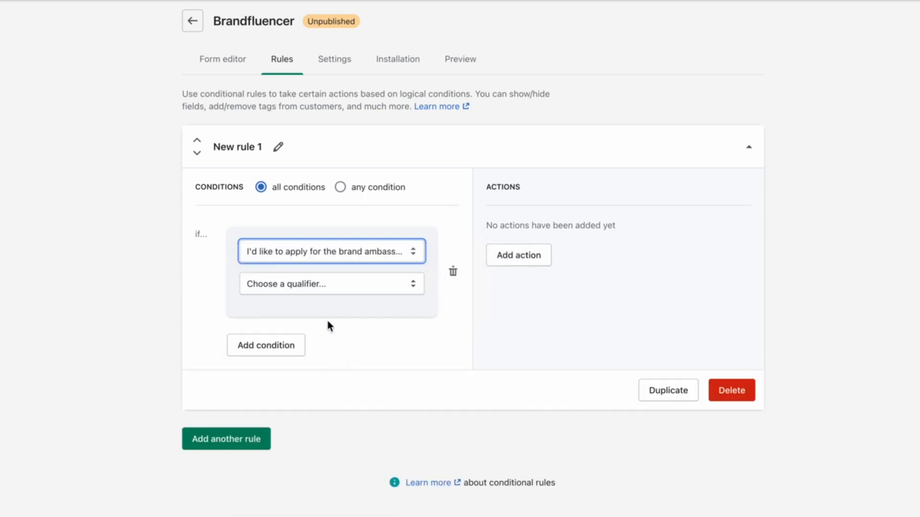
{"action": "left_click", "coordinate": [331, 283]}
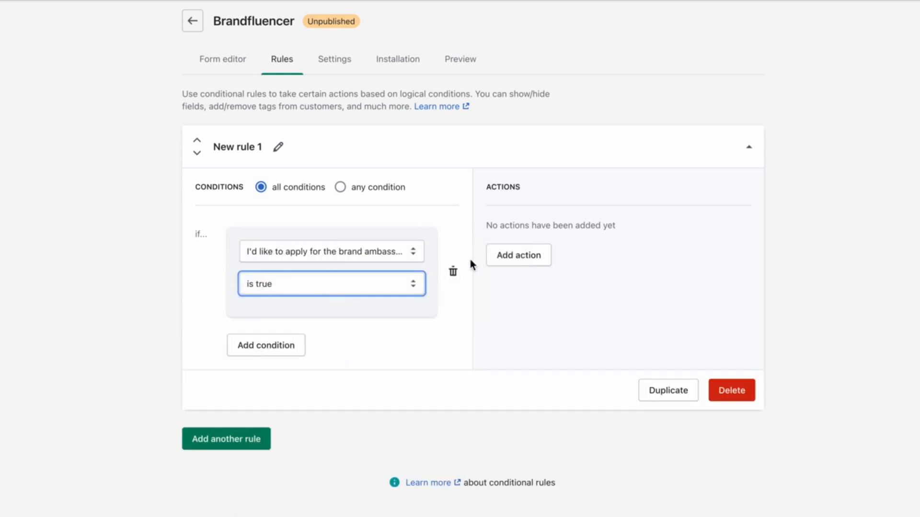
Step: Add a show-step action revealing the Brand Ambassador Questionnaire step
{"action": "left_click", "coordinate": [518, 255]}
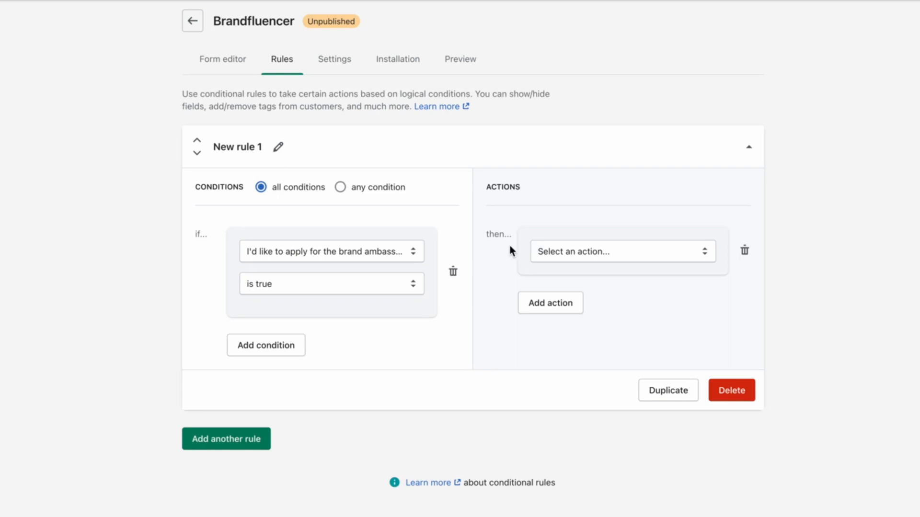
{"action": "left_click", "coordinate": [622, 251]}
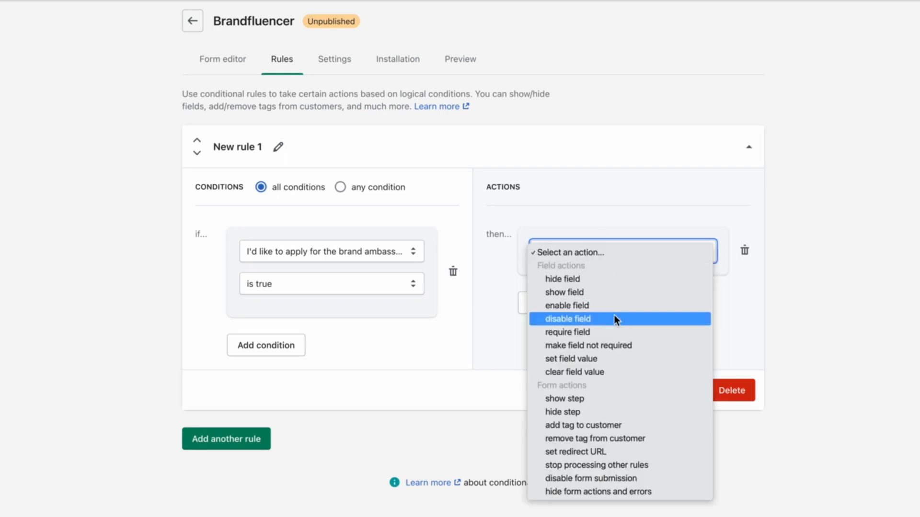
{"action": "left_click", "coordinate": [563, 398]}
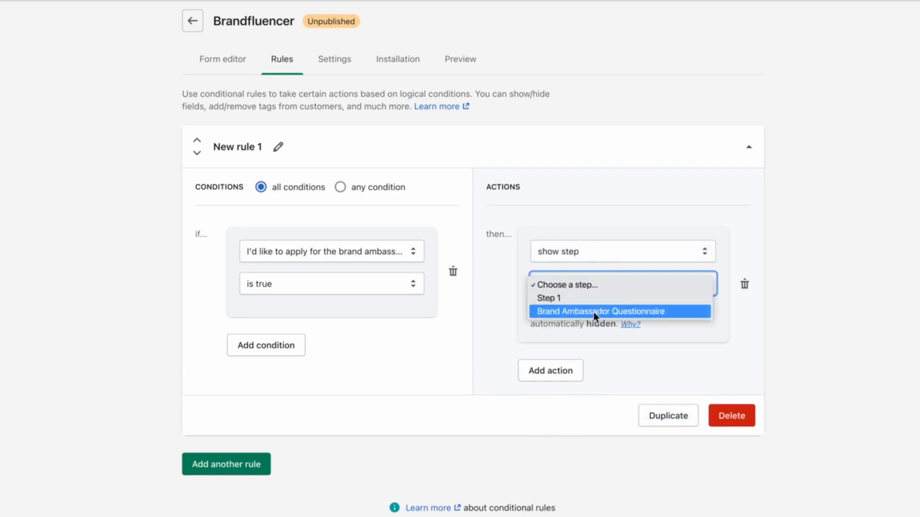
{"action": "left_click", "coordinate": [599, 311]}
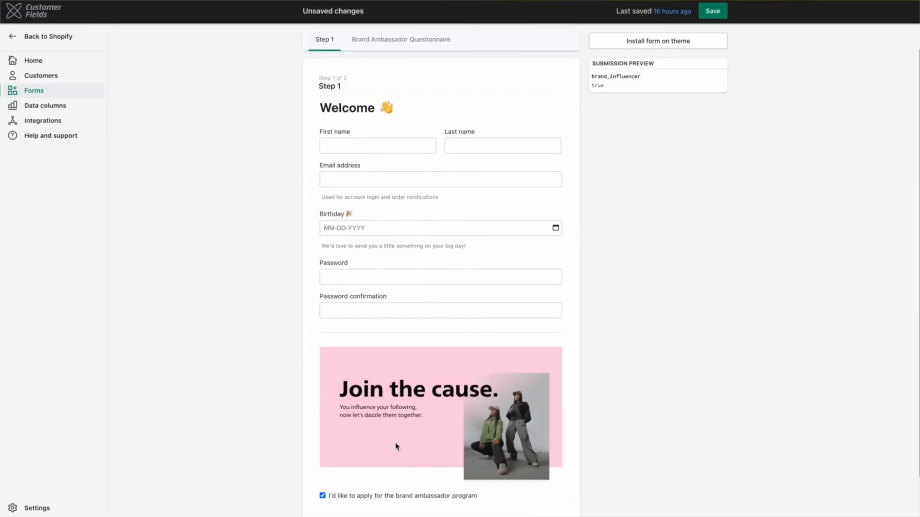
Step: In Preview, untick and re-tick the ambassador checkbox to test the questionnaire step appears
{"action": "scroll", "scroll_direction": "down", "scroll_amount": 3}
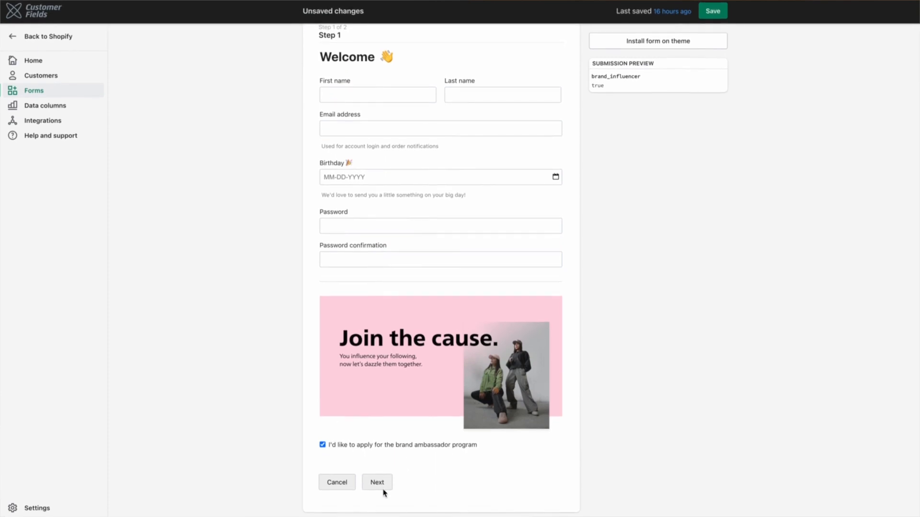
{"action": "left_click", "coordinate": [322, 444]}
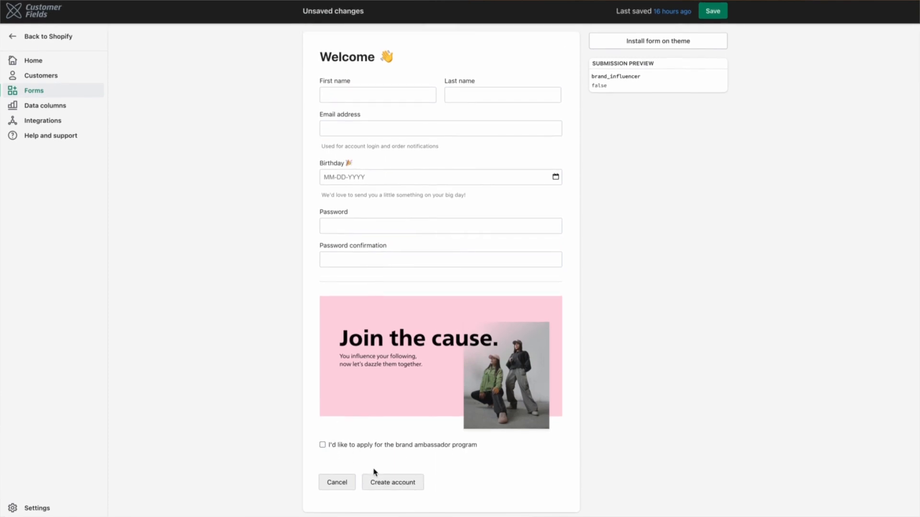
{"action": "left_click", "coordinate": [322, 443]}
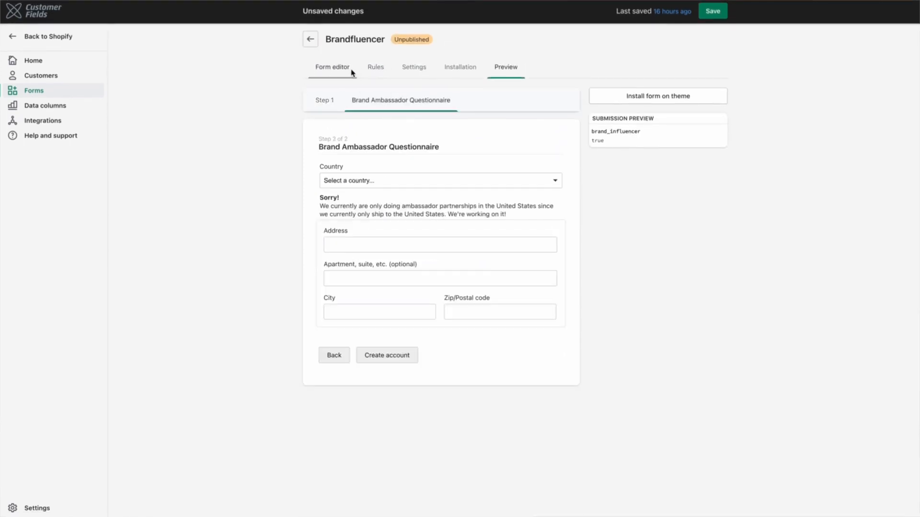
Step: Return to the Form editor on the Brand Ambassador Questionnaire step with its Country, Sorry! and address fields
{"action": "left_click", "coordinate": [333, 66]}
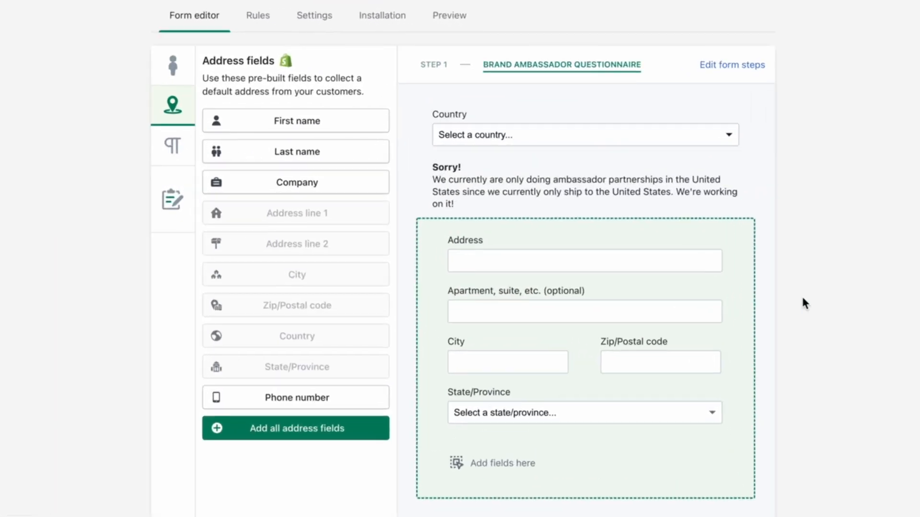
{"action": "mouse_move", "coordinate": [817, 179]}
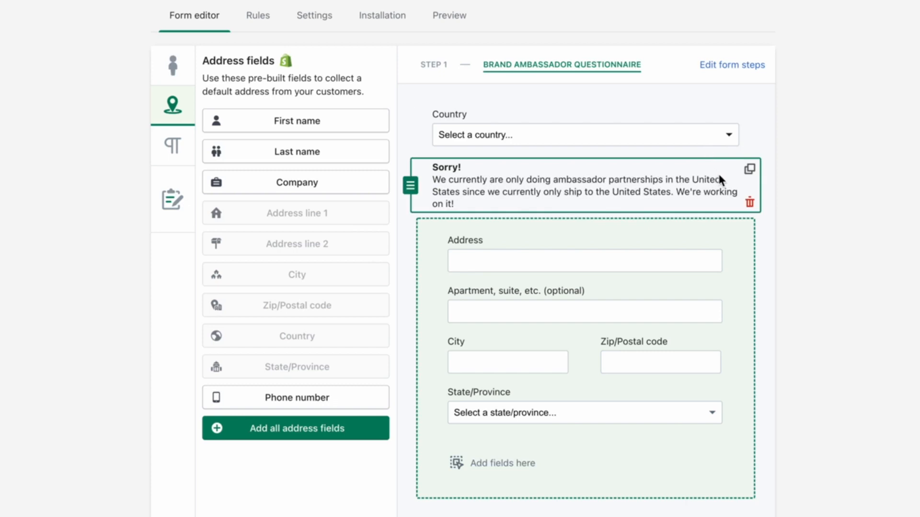
{"action": "mouse_move", "coordinate": [735, 175]}
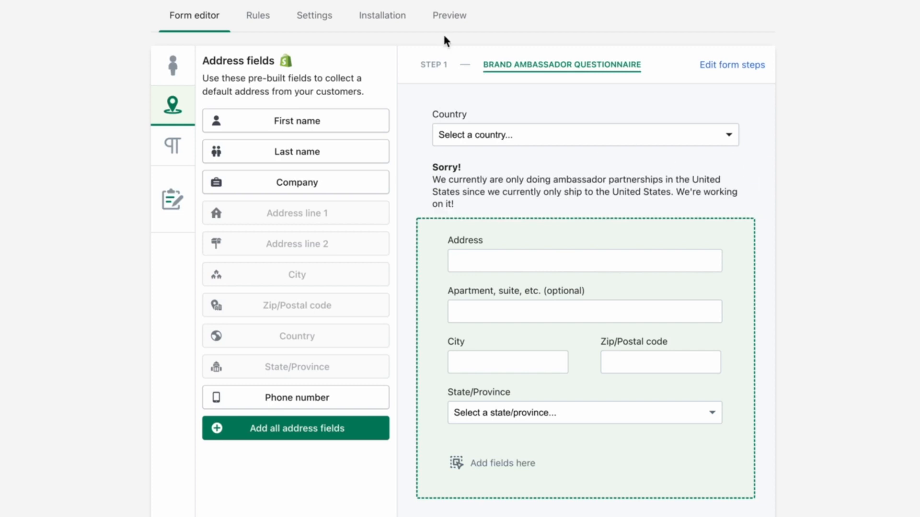
Step: Create New rule 2: Country does not contain United States and is not blank, showing a questionnaire field
{"action": "left_click", "coordinate": [257, 15]}
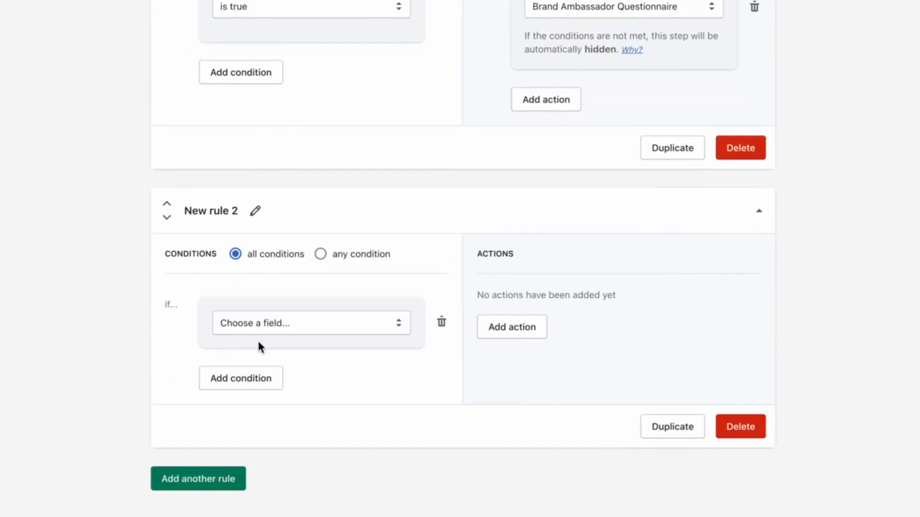
{"action": "left_click", "coordinate": [310, 323]}
{"action": "type", "text": "United States"}
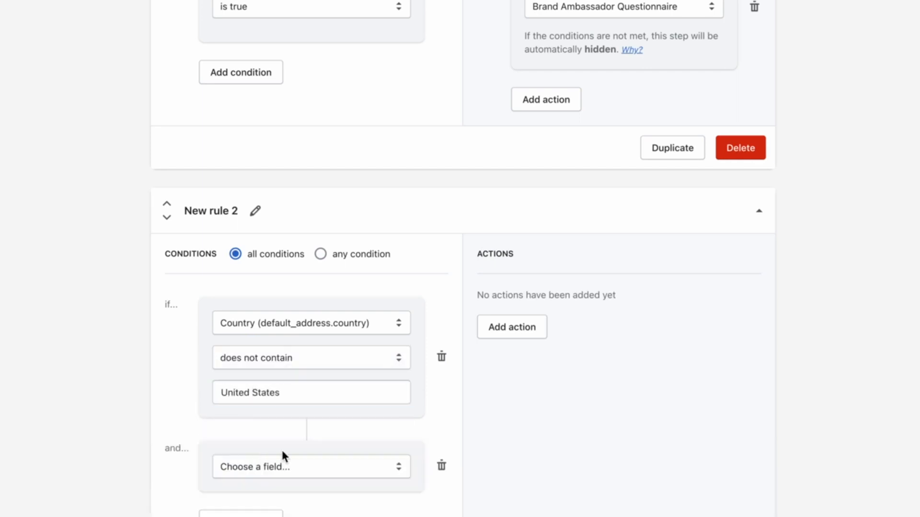
{"action": "left_click", "coordinate": [311, 467]}
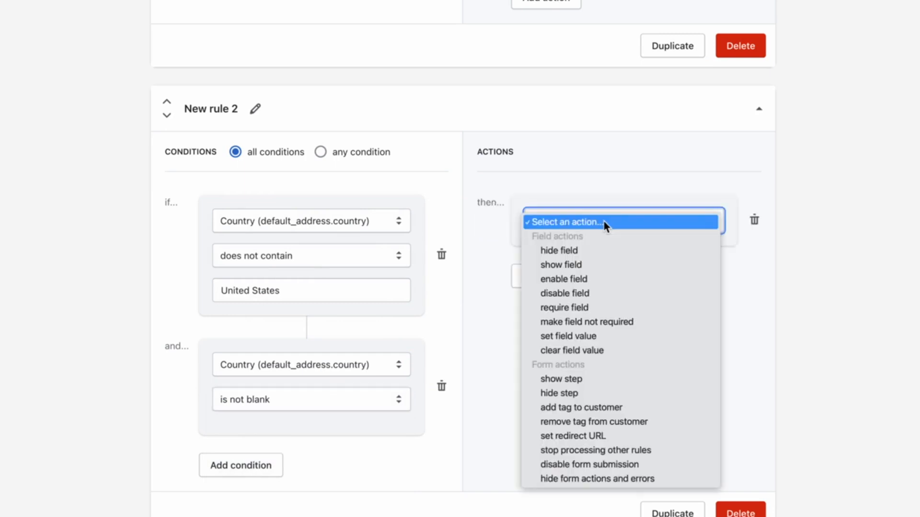
{"action": "left_click", "coordinate": [560, 265]}
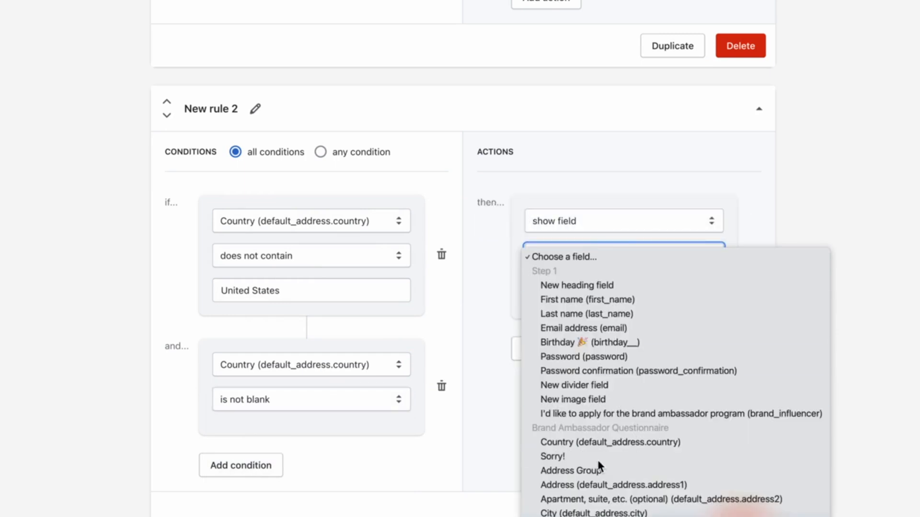
{"action": "left_click", "coordinate": [505, 67]}
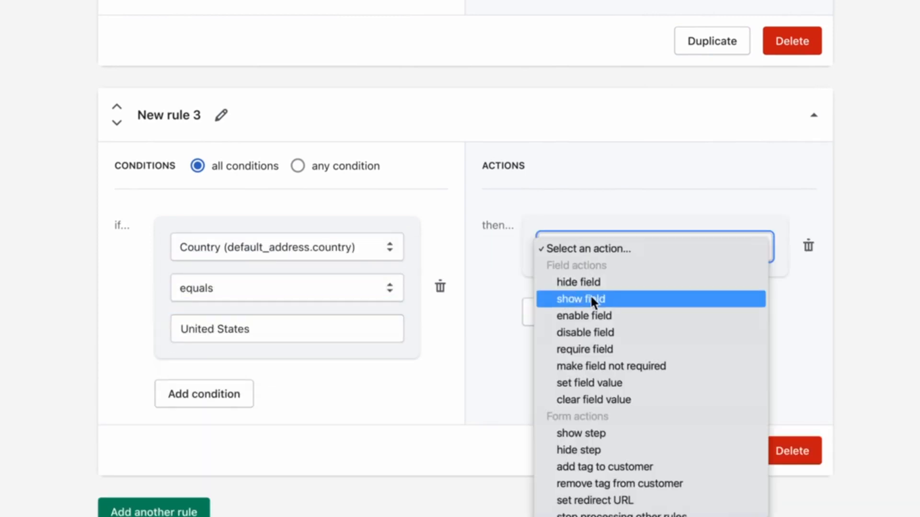
Step: Give the third rule (Country equals United States) a show-field action and preview with countries chosen
{"action": "left_click", "coordinate": [579, 299]}
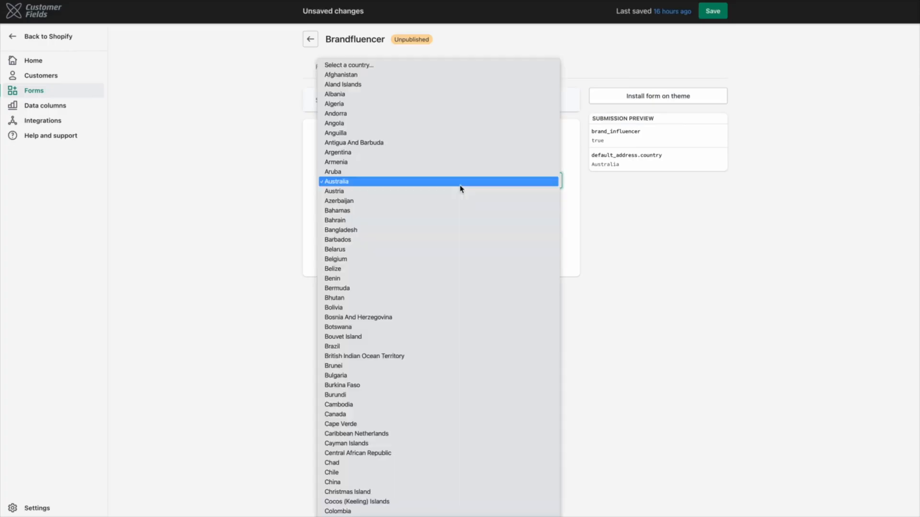
{"action": "scroll", "scroll_direction": "down", "scroll_amount": 3}
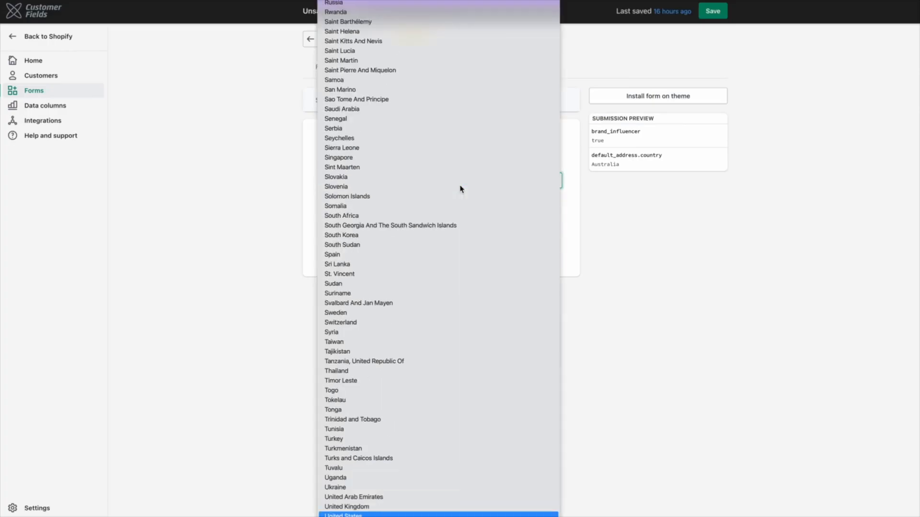